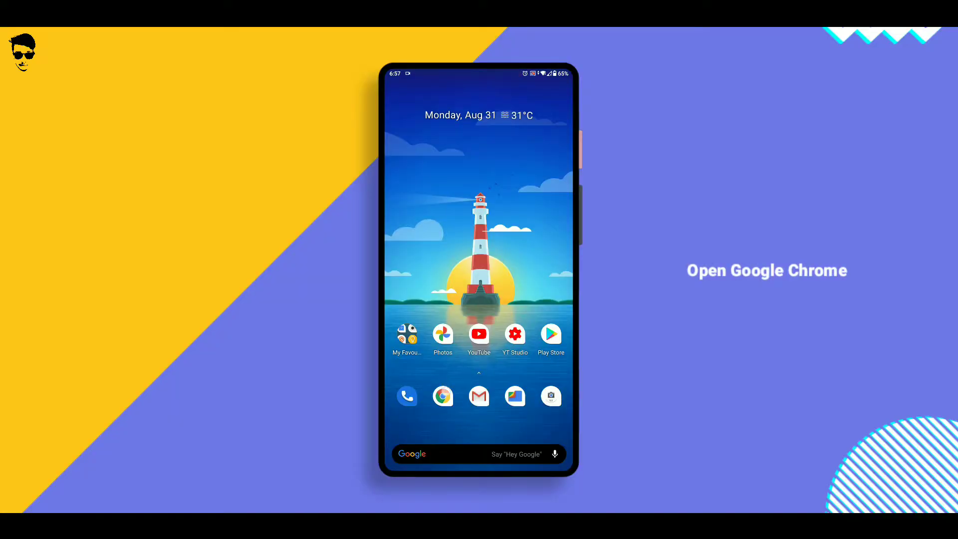
# Load the copied Google Play services Play Store link in Chrome
pyautogui.click(443, 396)
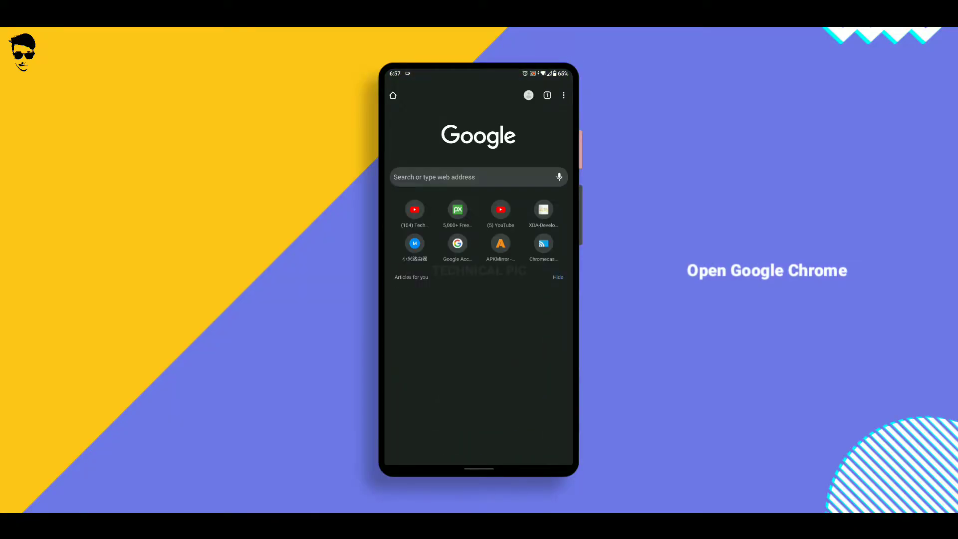
pyautogui.click(479, 177)
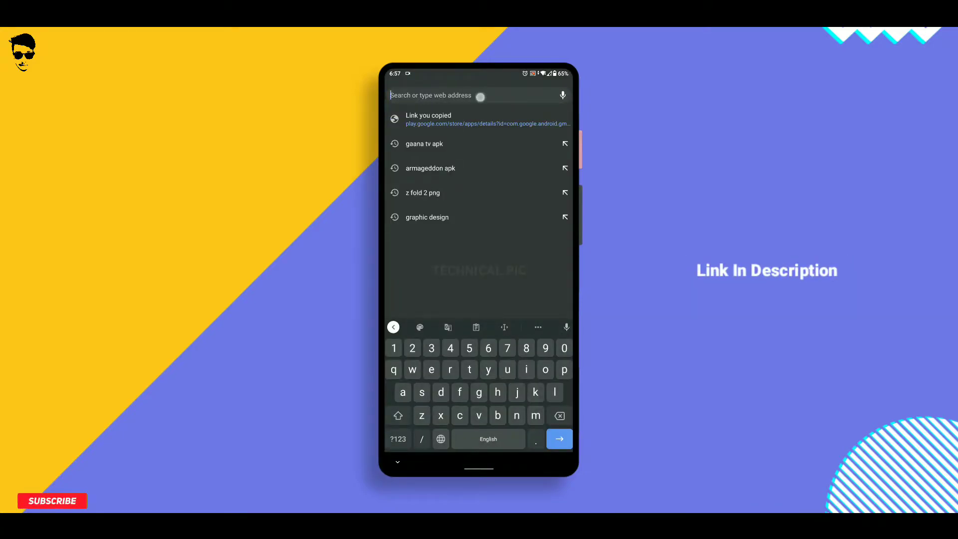
pyautogui.click(479, 119)
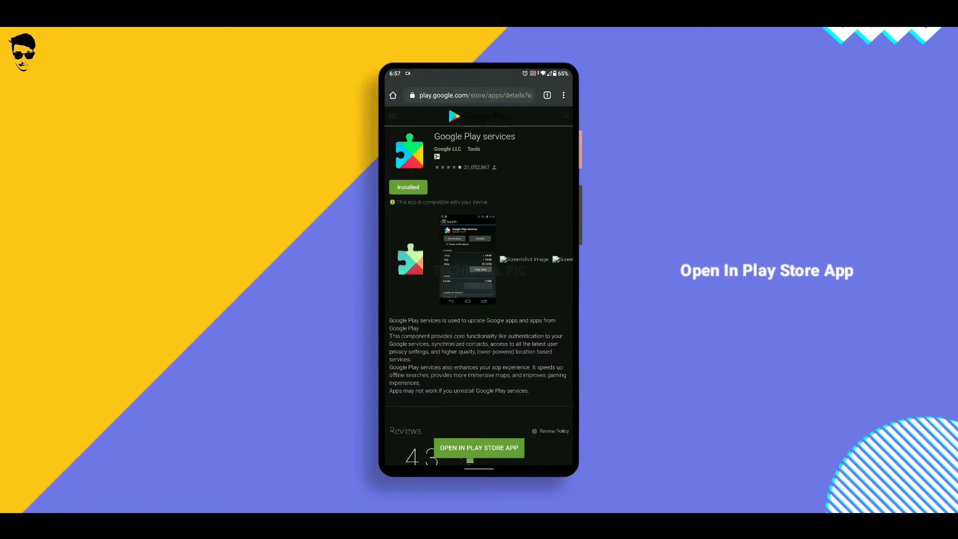
pyautogui.scroll(-3)
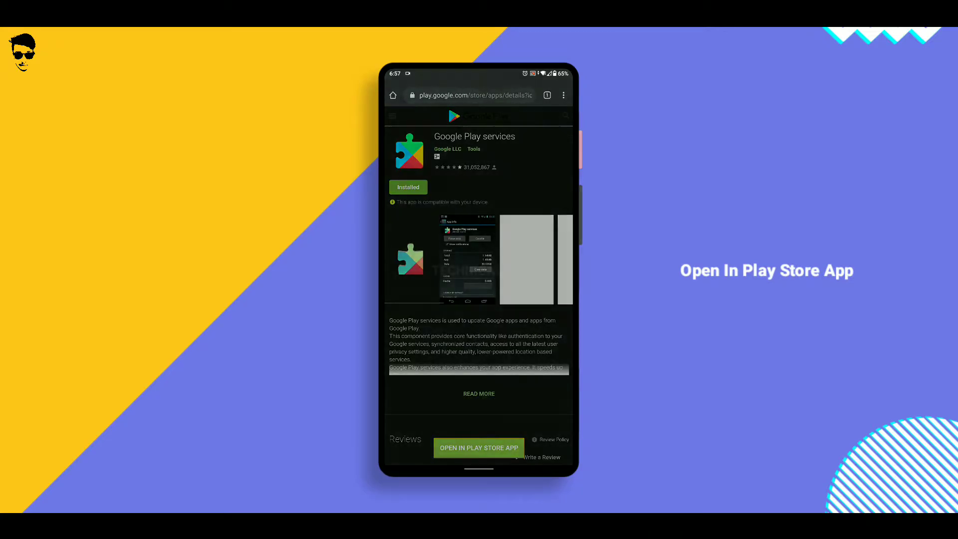
# Open Google Play services in the Play Store app just once and join its beta
pyautogui.click(478, 448)
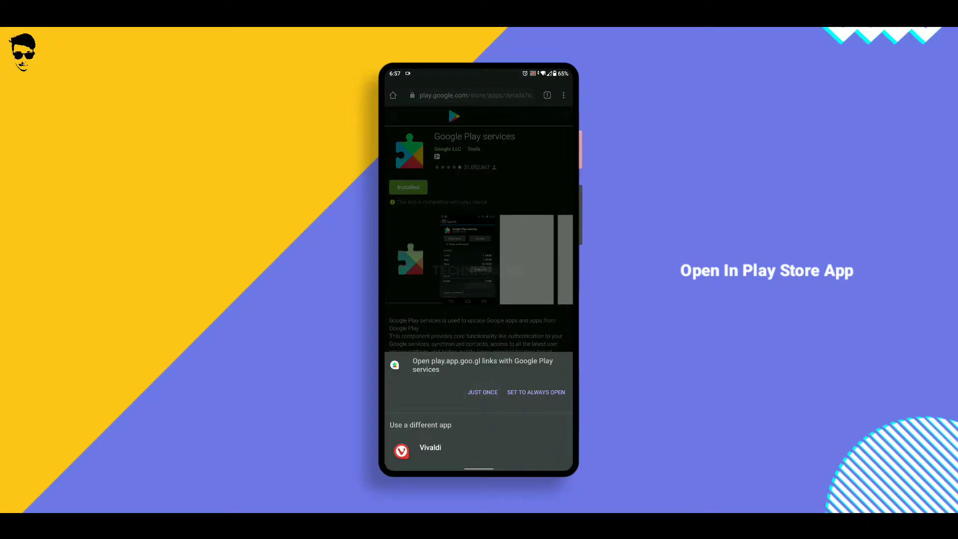
pyautogui.click(536, 392)
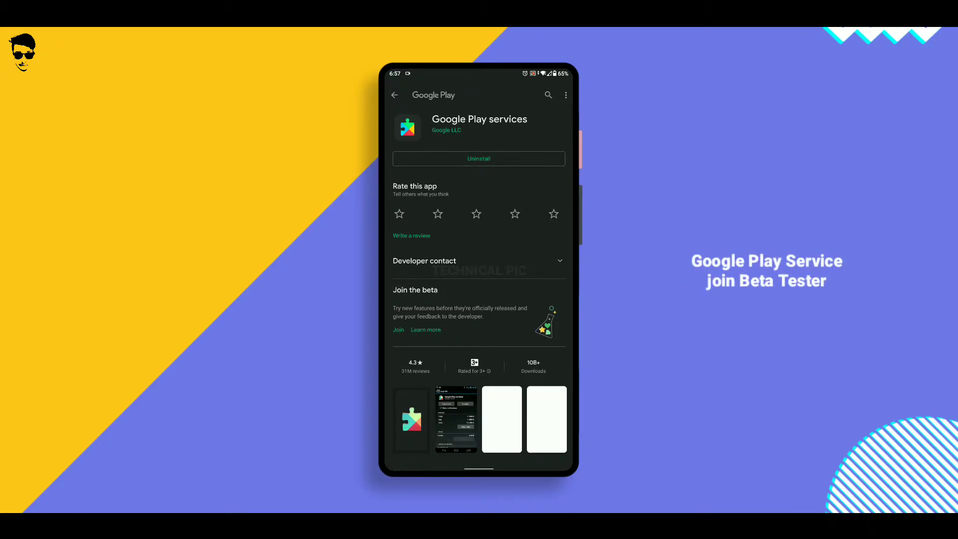
pyautogui.click(398, 329)
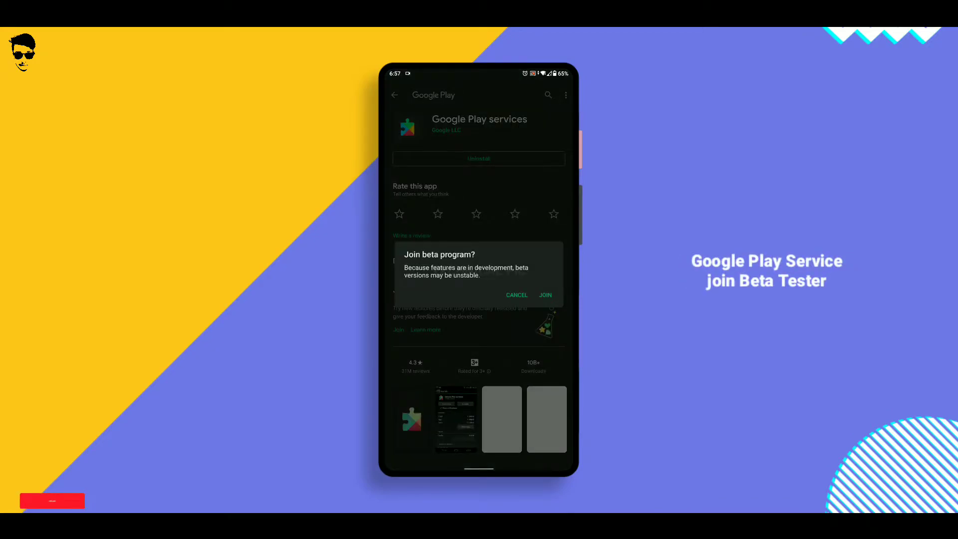
pyautogui.click(544, 295)
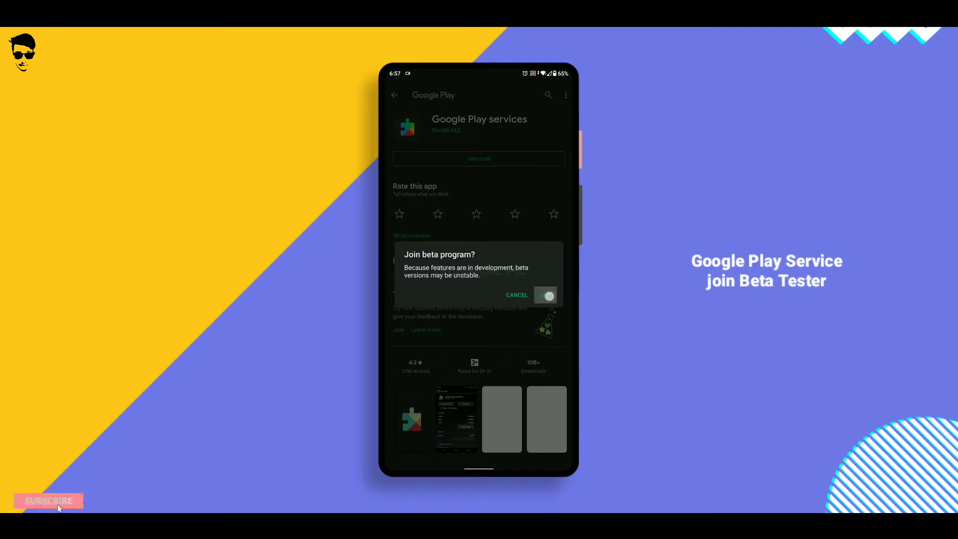
pyautogui.click(544, 294)
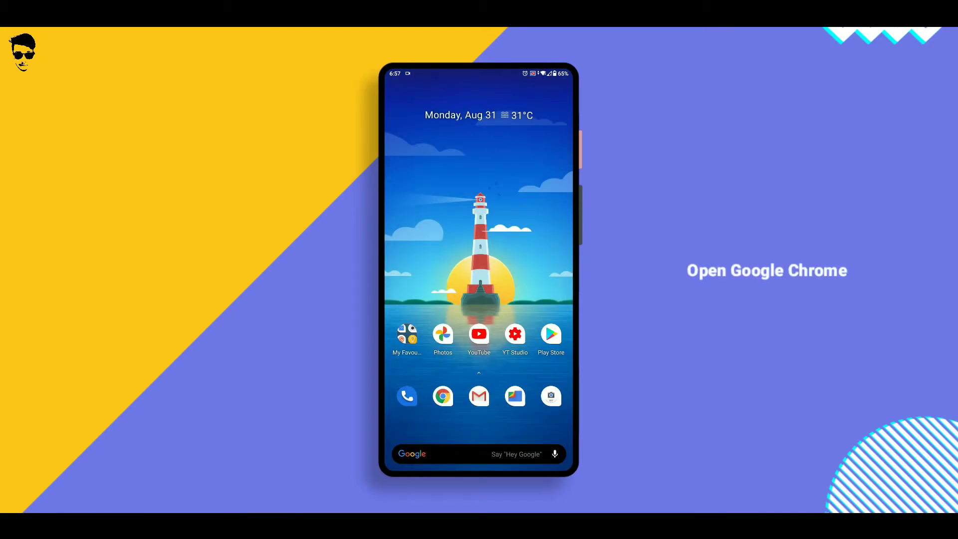
# Reopen Google Play services in the Play Store app and update it to the beta
pyautogui.click(442, 396)
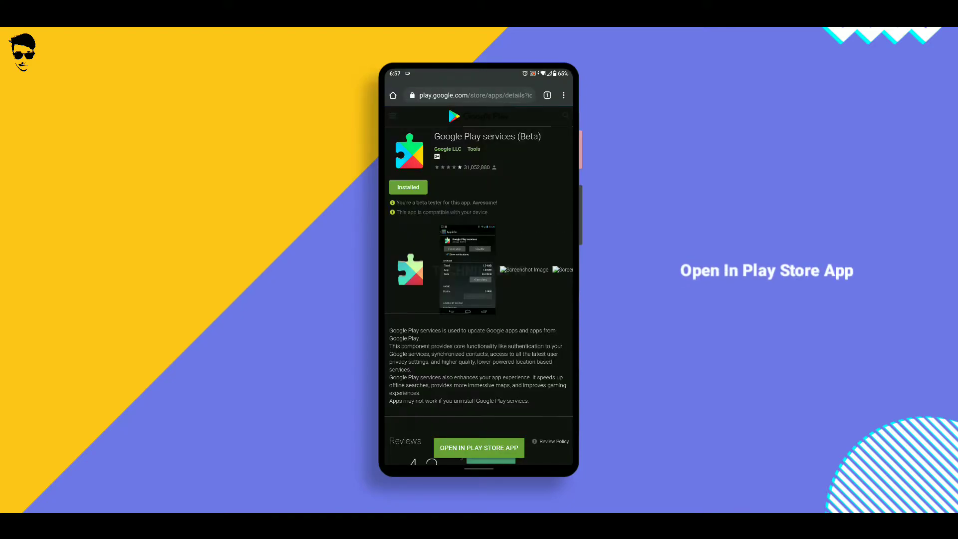
pyautogui.click(479, 448)
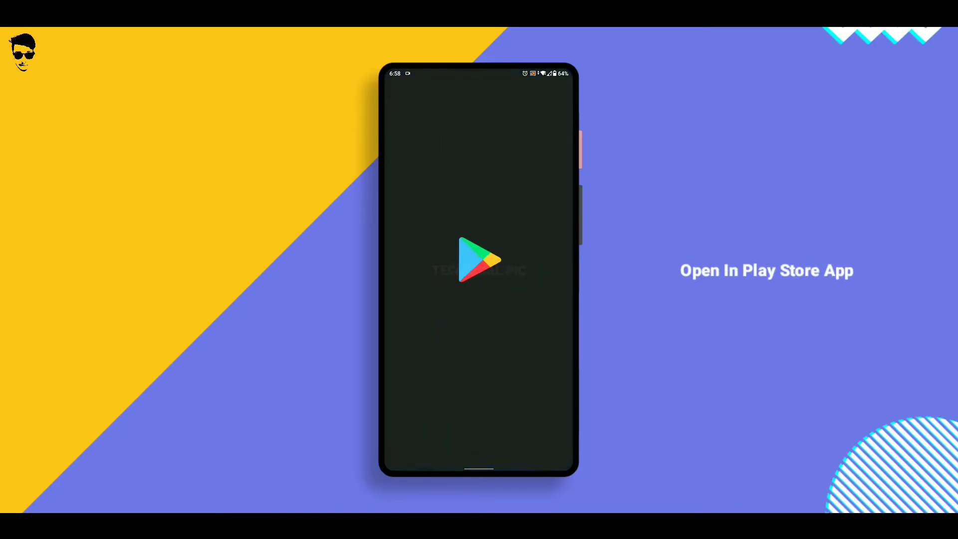
pyautogui.click(479, 258)
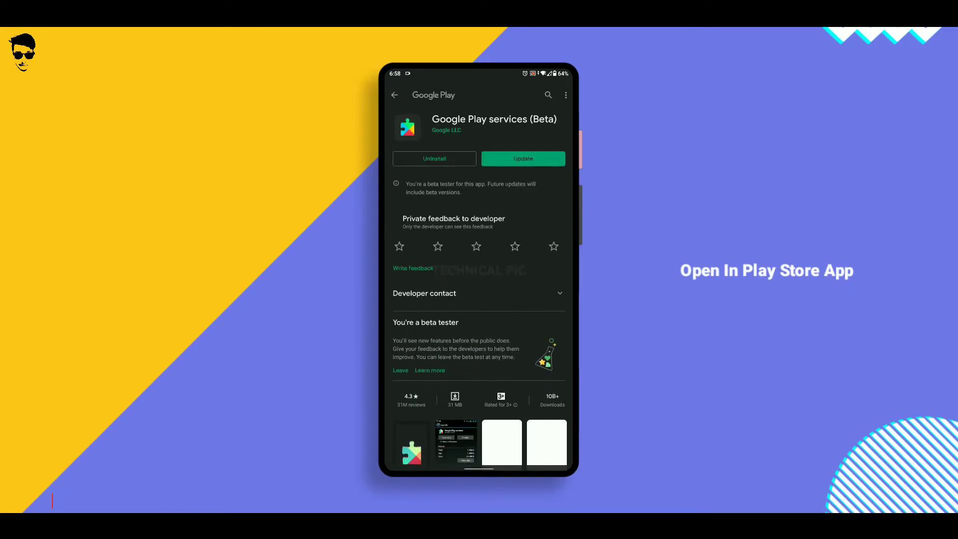
pyautogui.click(523, 159)
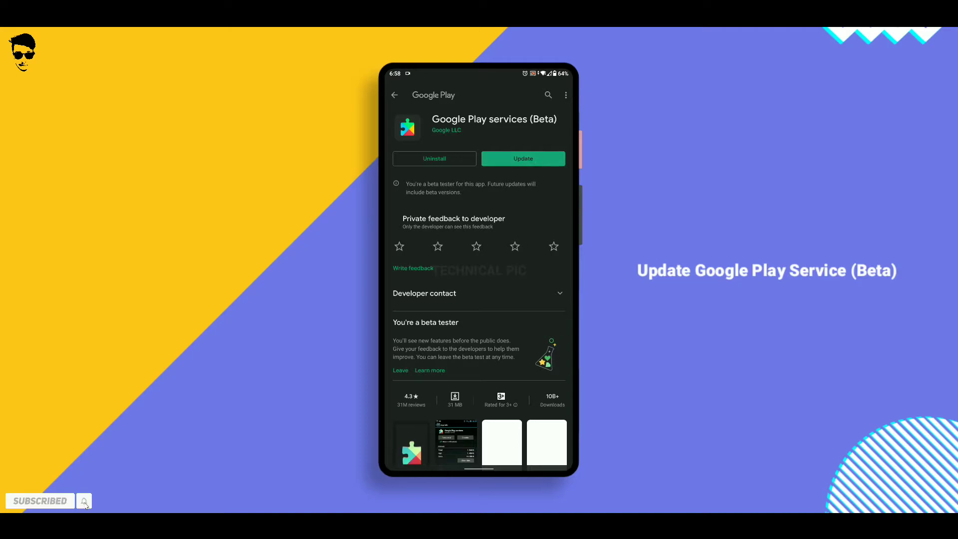
pyautogui.click(523, 158)
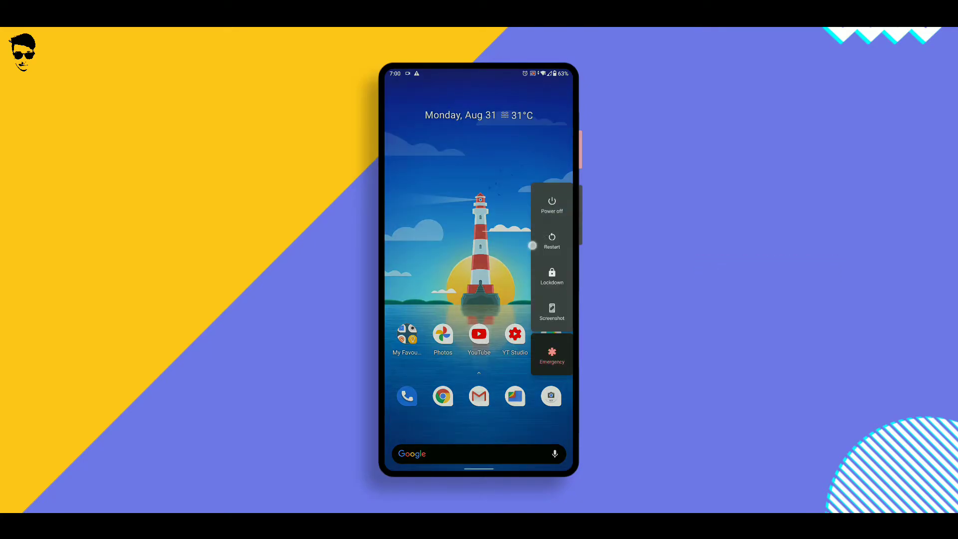
# Drag the Nearby Share tile into the active Quick Settings tiles
pyautogui.scroll(-3)
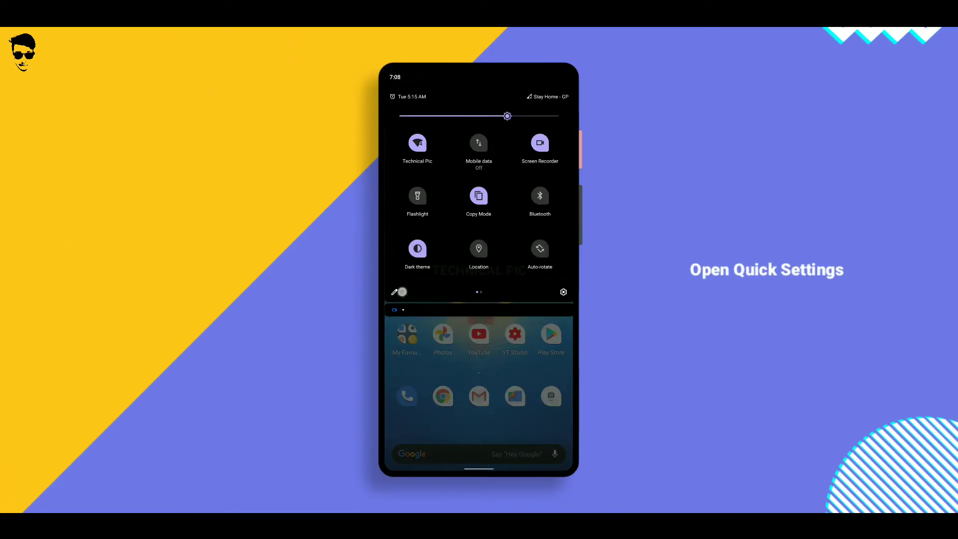
pyautogui.click(394, 291)
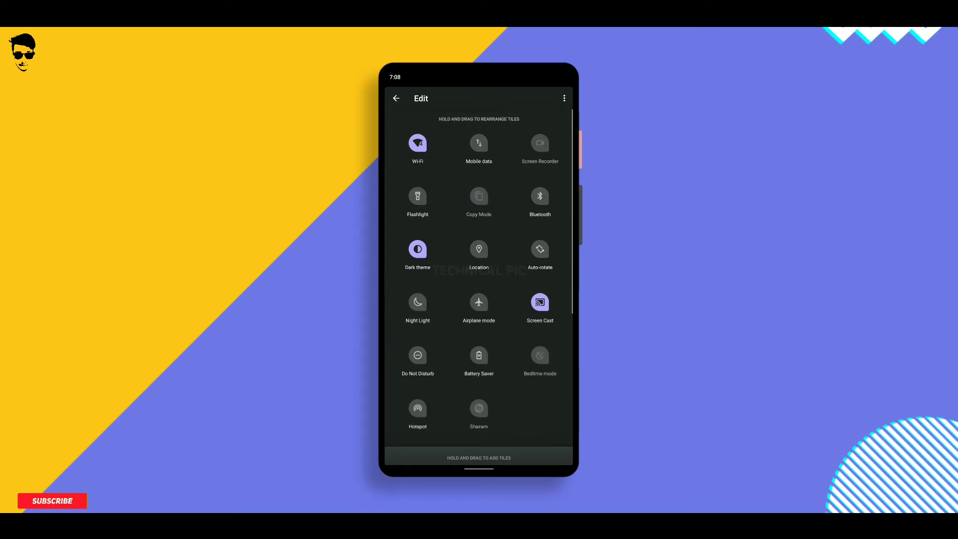
pyautogui.scroll(-3)
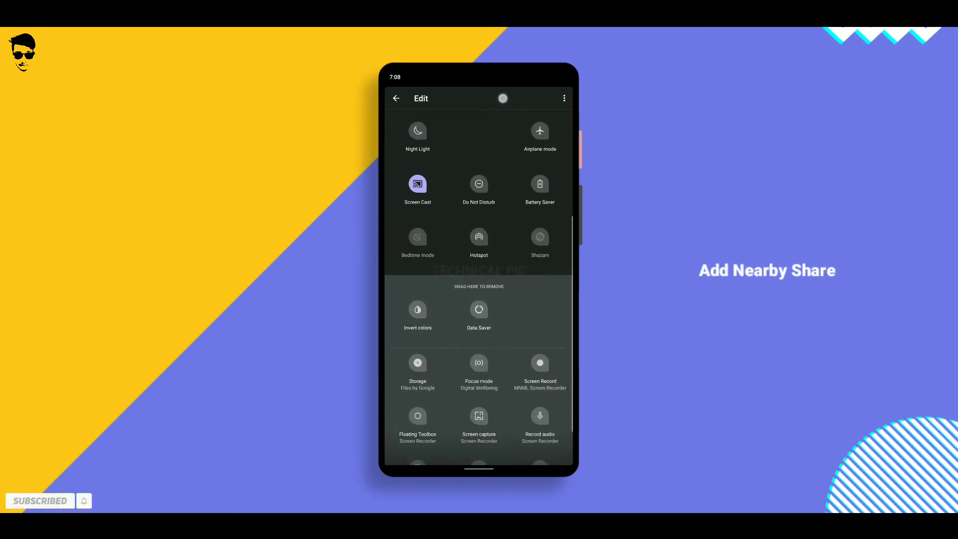
pyautogui.scroll(3)
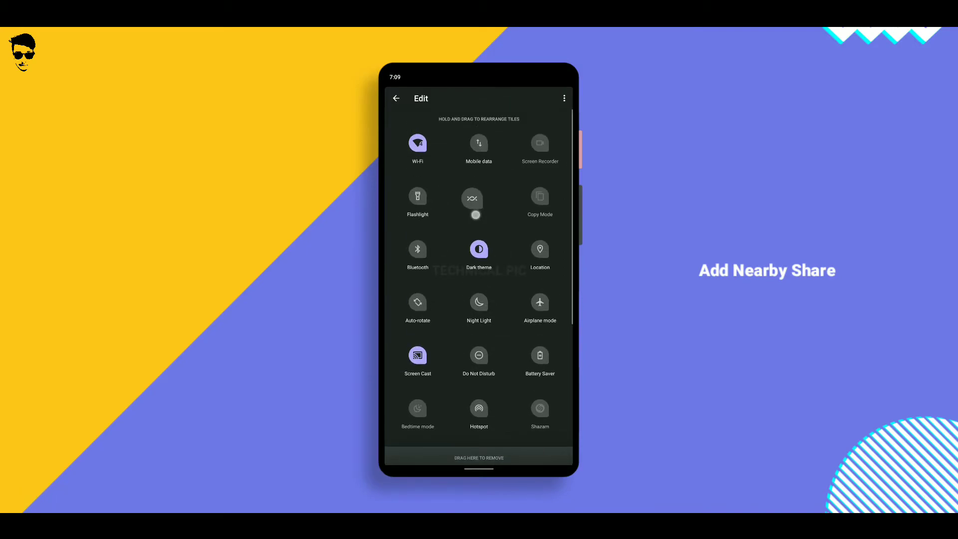
pyautogui.click(395, 98)
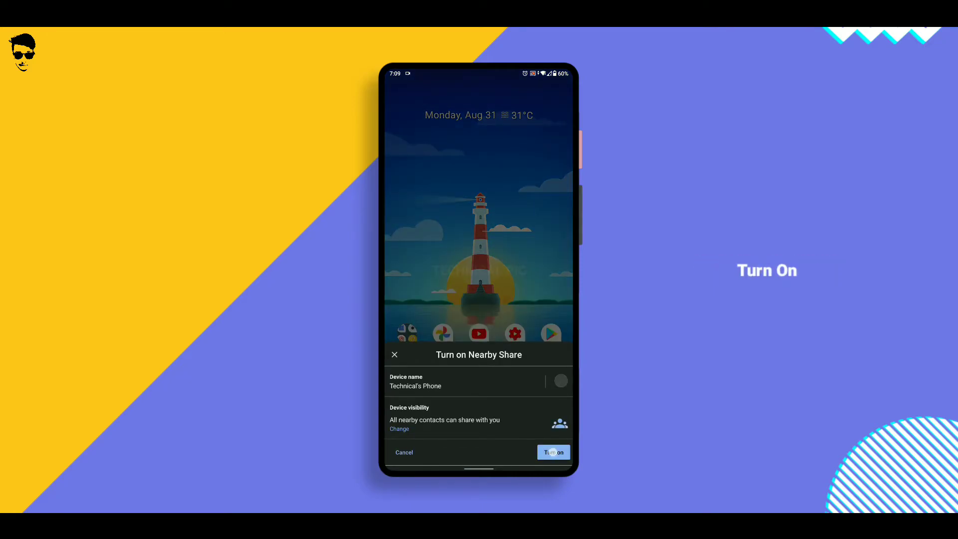
# Turn on Nearby Share, allow device location, and view its settings
pyautogui.click(552, 452)
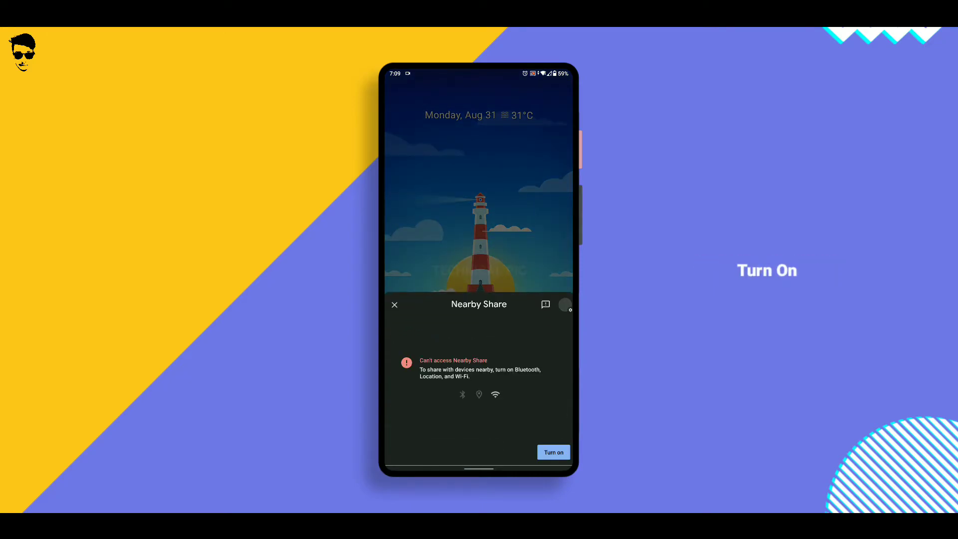
pyautogui.click(553, 452)
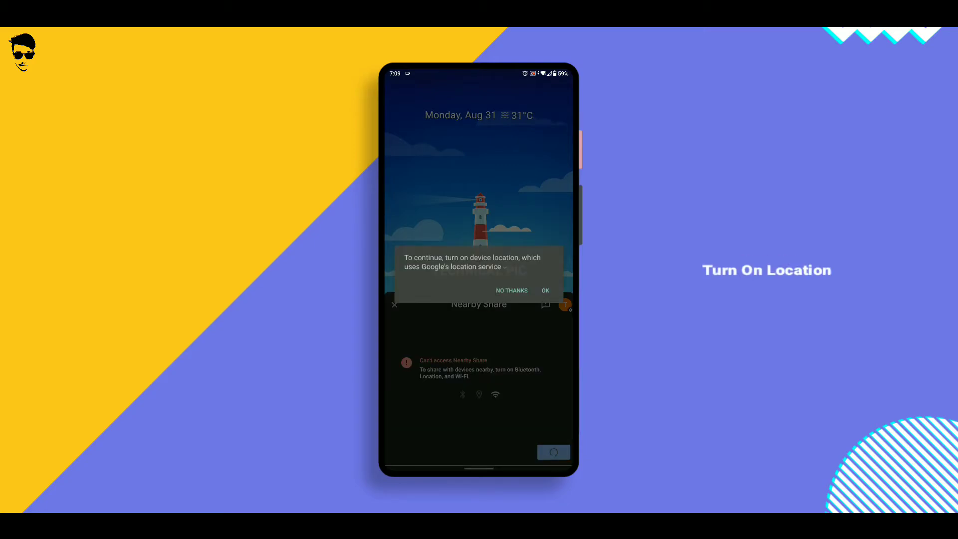
pyautogui.click(544, 291)
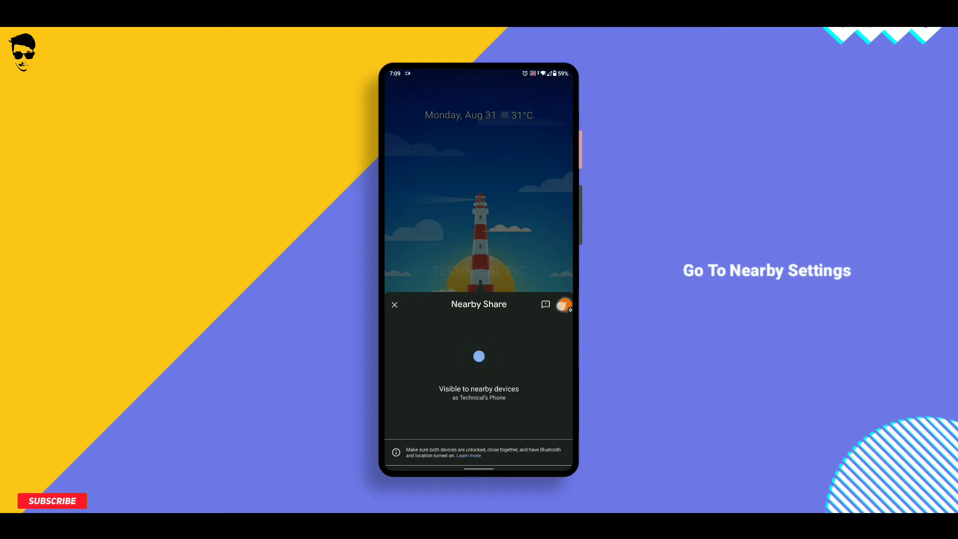
pyautogui.click(563, 305)
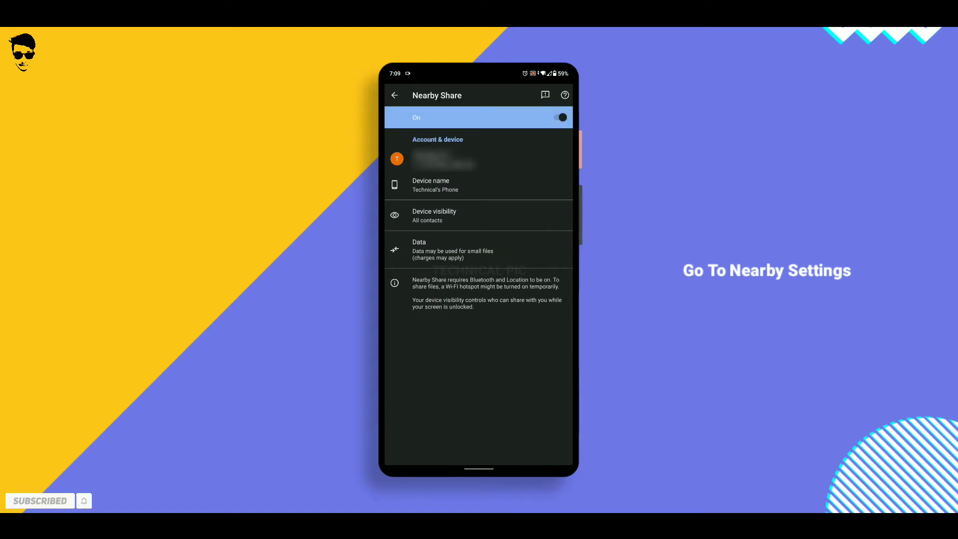
# Set Nearby Share data usage to Without internet
pyautogui.scroll(-3)
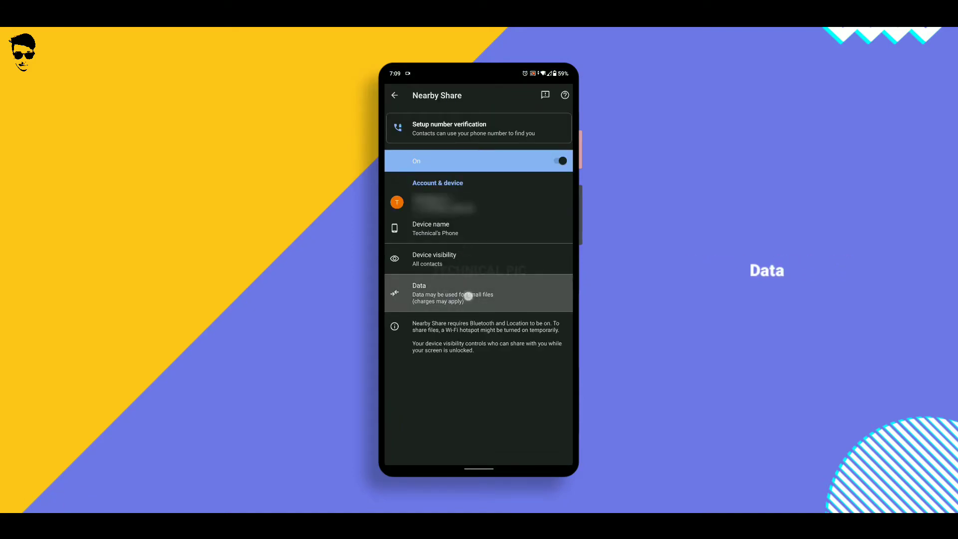
pyautogui.click(452, 293)
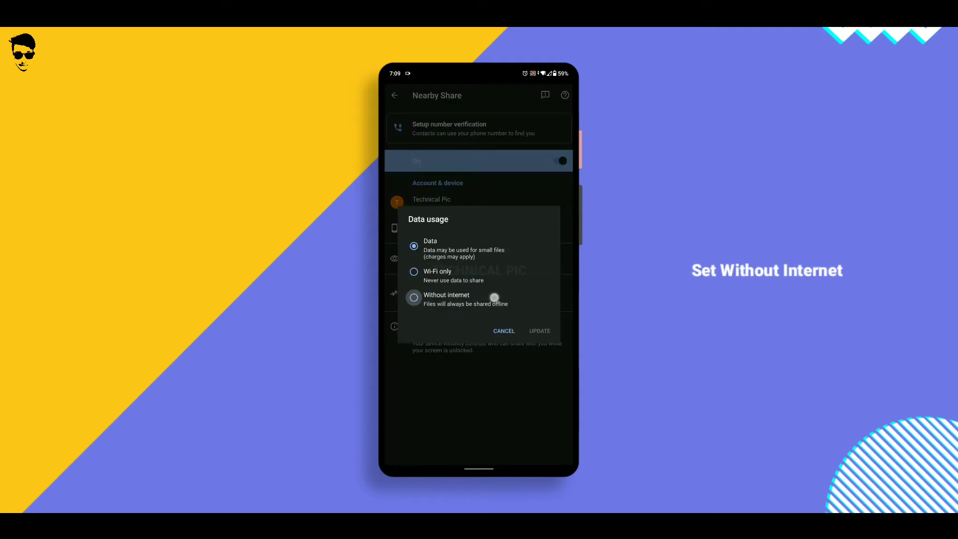
pyautogui.click(539, 330)
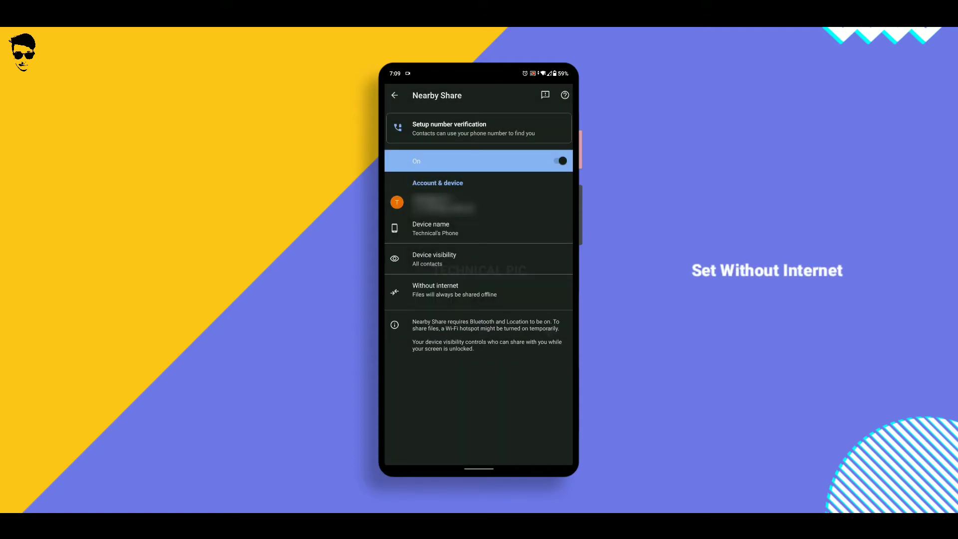
pyautogui.click(479, 228)
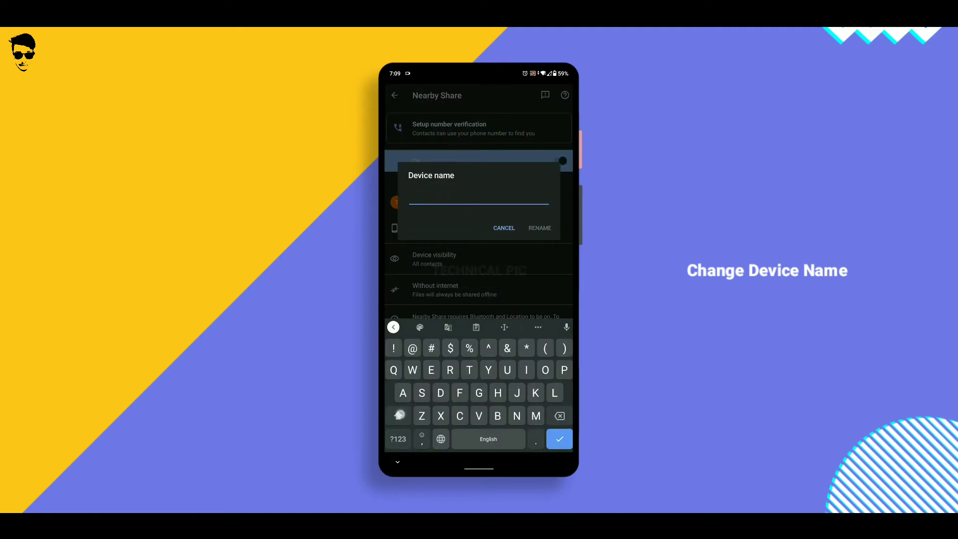
# Rename the device to 'Technical Pic' and close the Nearby Share panel
pyautogui.write('Technical')
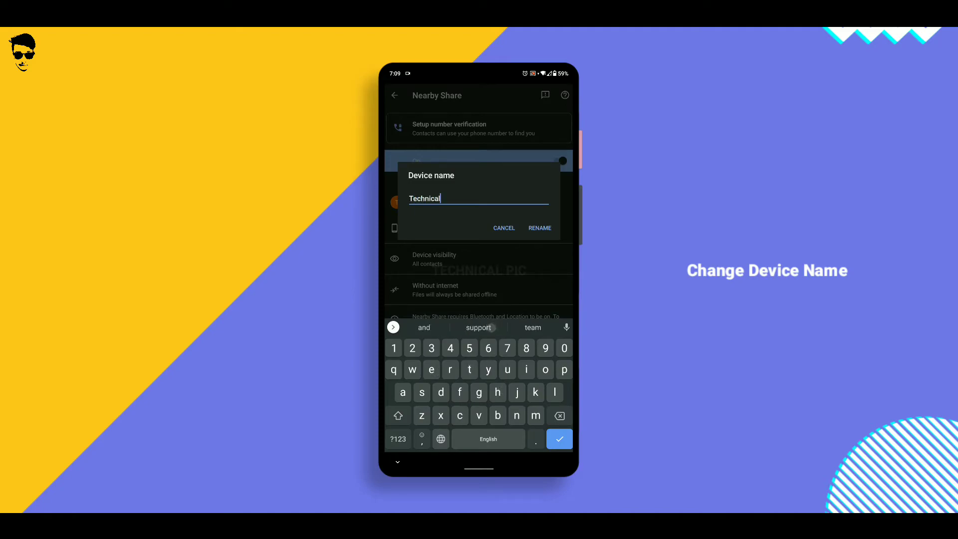
pyautogui.write('Pi')
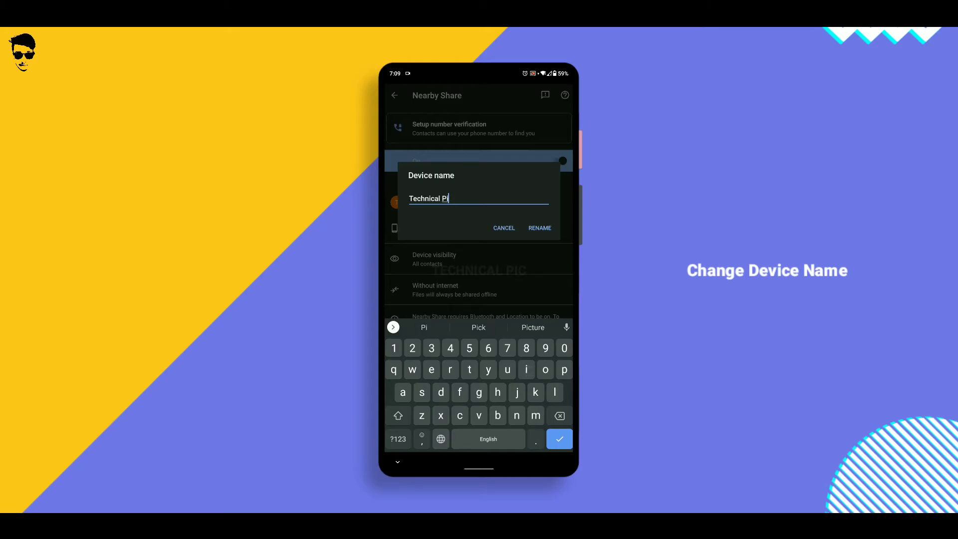
pyautogui.click(540, 228)
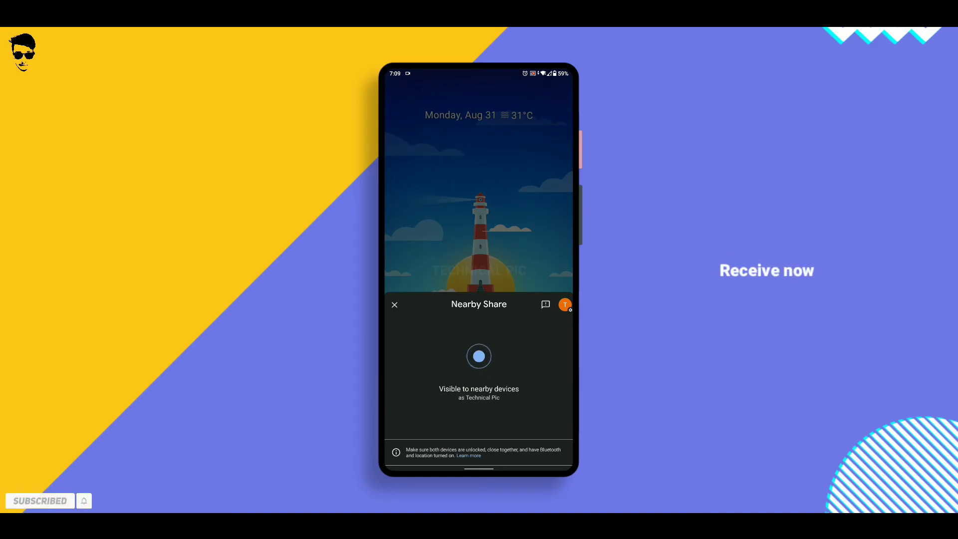
pyautogui.click(395, 304)
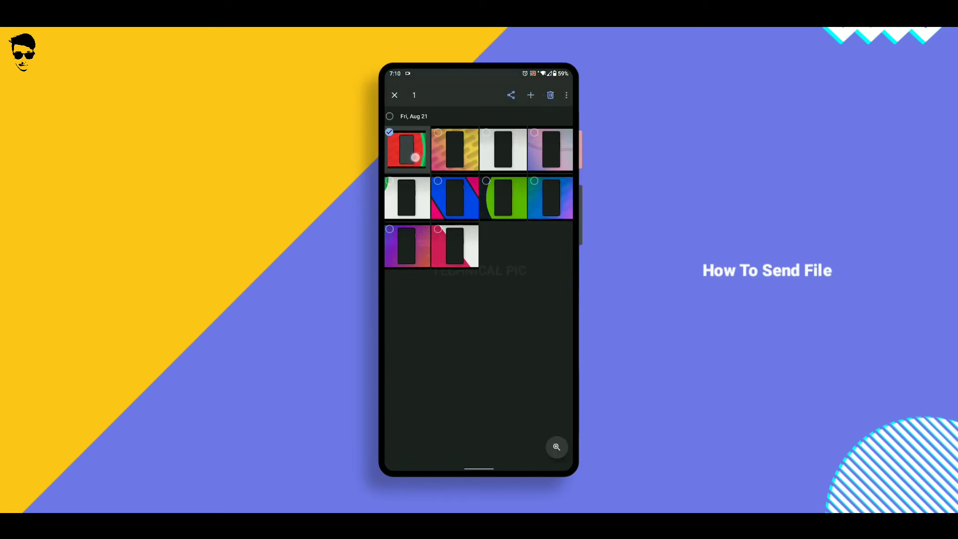
# Select all ten Fri, Aug 21 photos and share them via Nearby Share
pyautogui.click(389, 116)
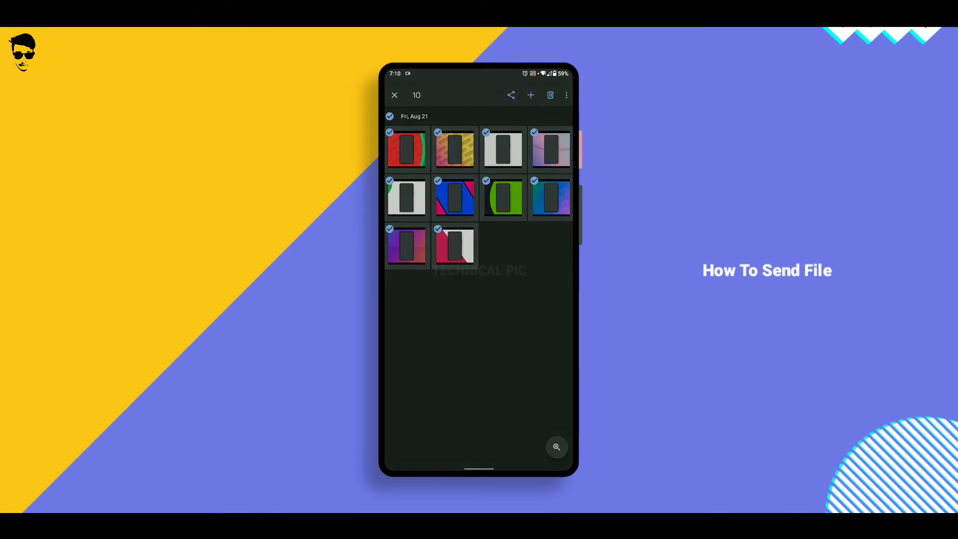
pyautogui.click(510, 94)
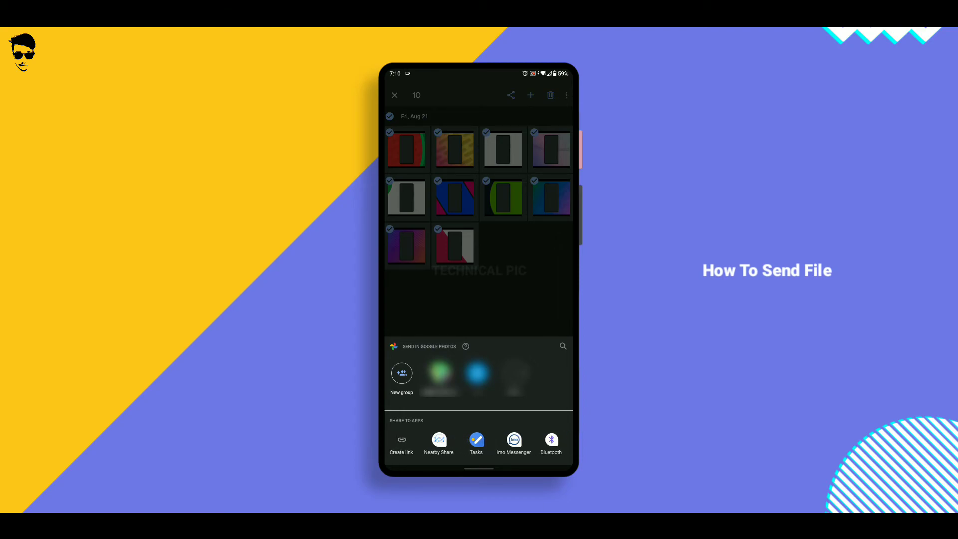
pyautogui.click(438, 443)
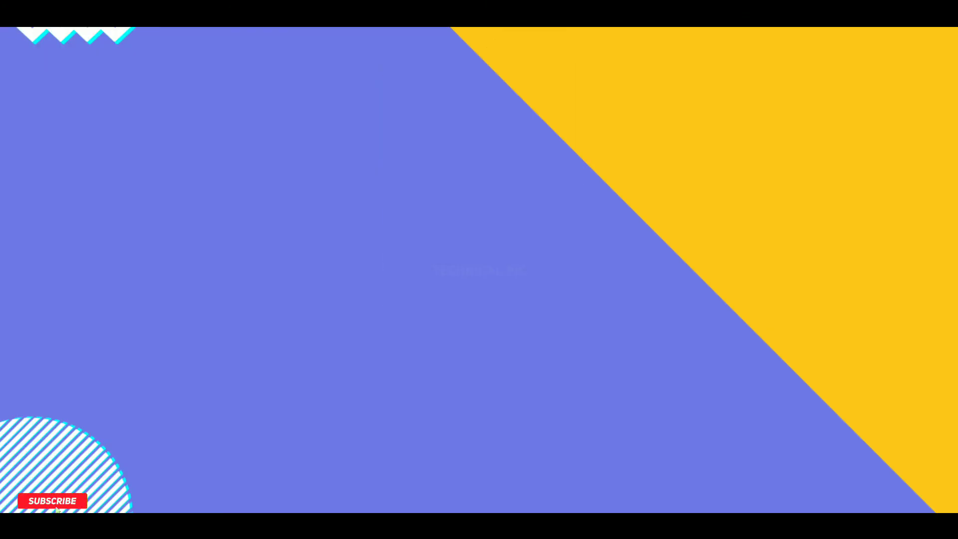
pyautogui.click(51, 501)
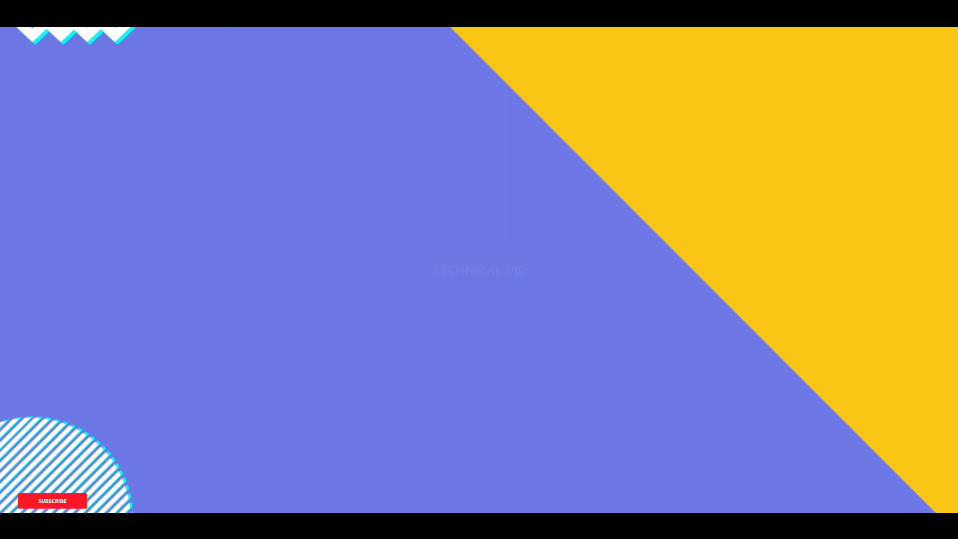
pyautogui.click(52, 501)
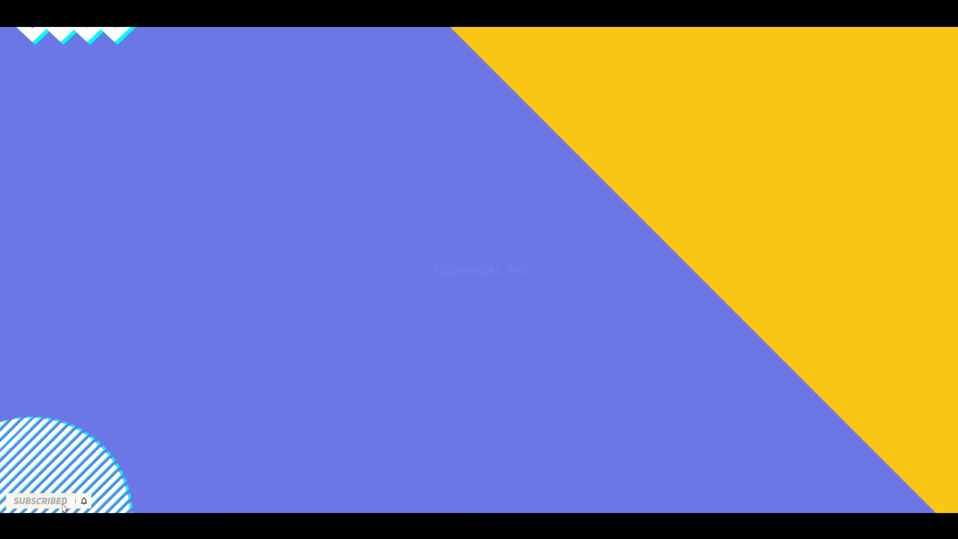